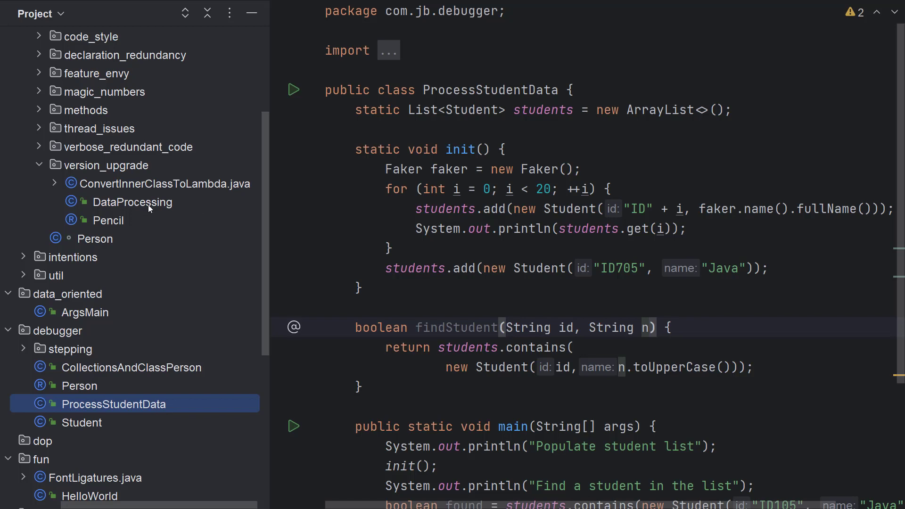
Select both the DataProcessing and ProcessStudentData classes in the Project view
left_click(132, 202)
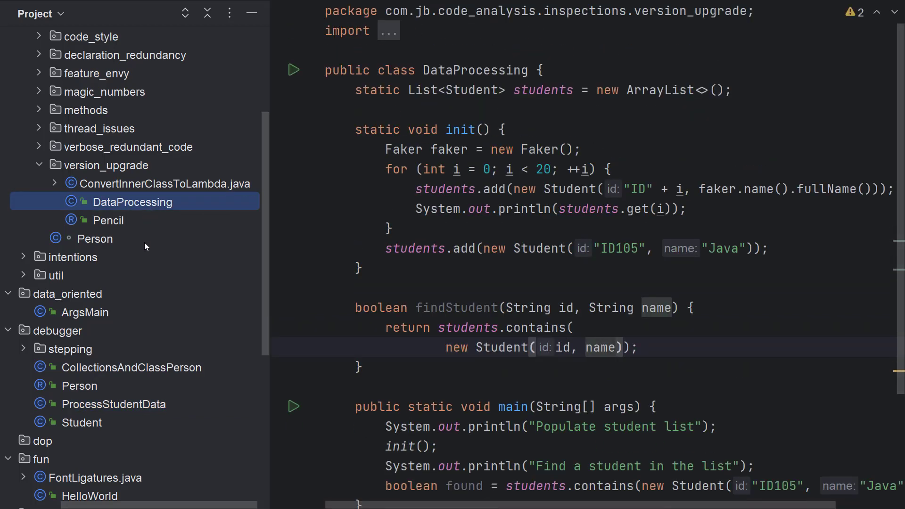
left_click(113, 404)
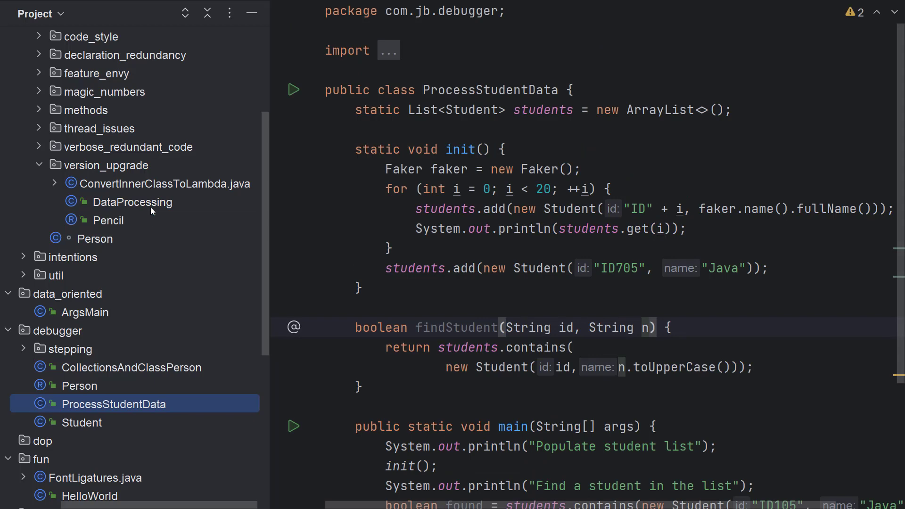
left_click(132, 201)
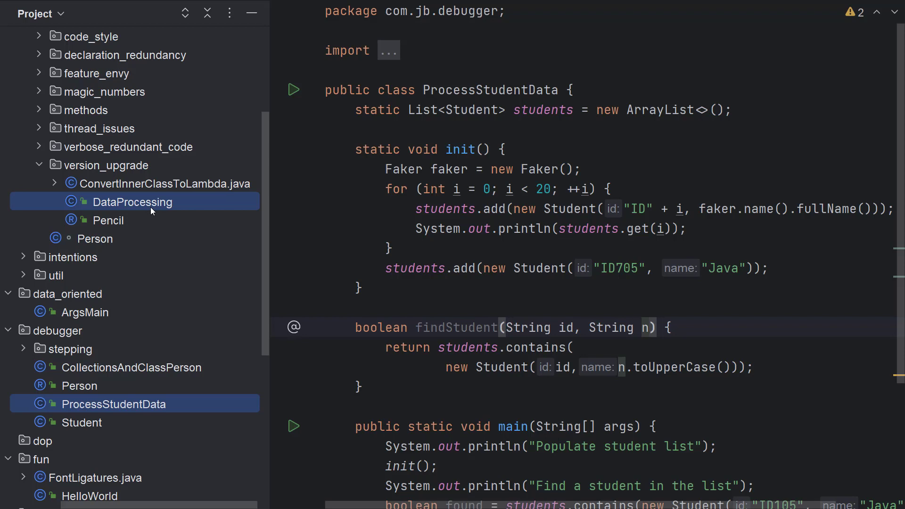
Look for Compare Files in the context menu, Find Action and the View menu
right_click(132, 202)
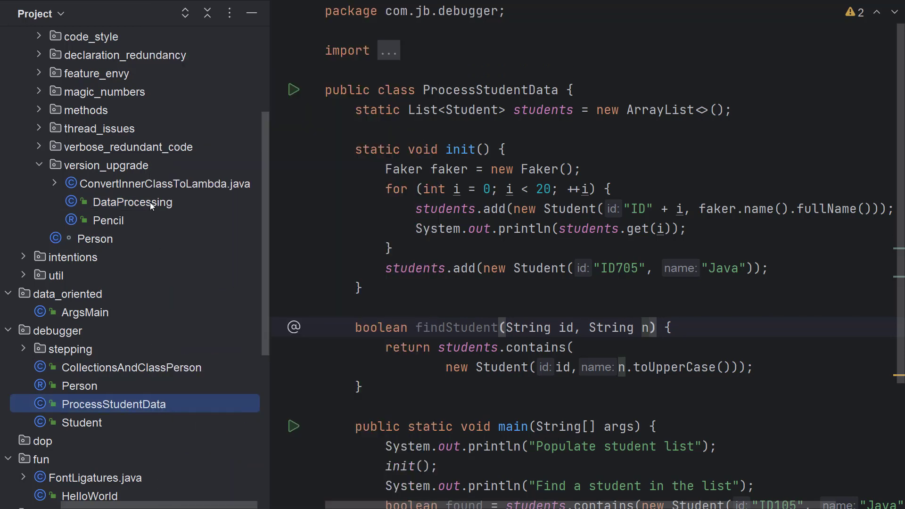
left_click(132, 202)
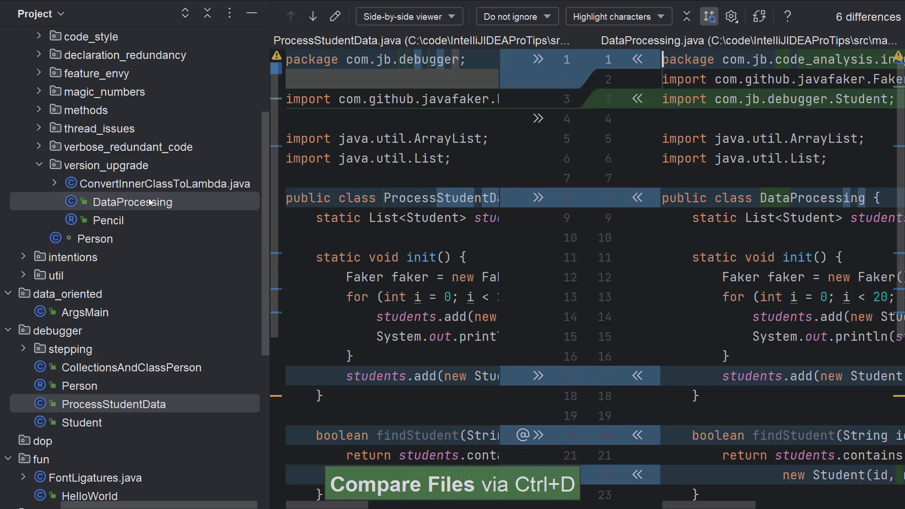
key("ctrl+shift+a")
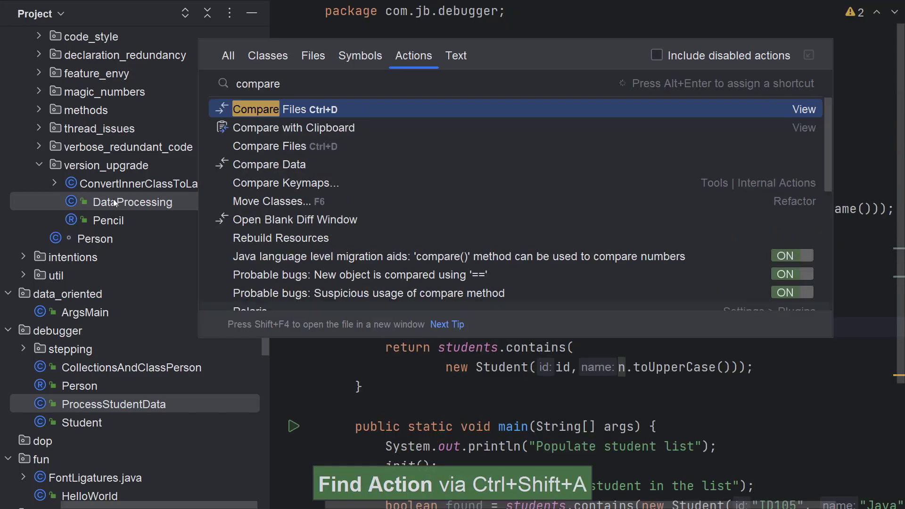
key("Escape")
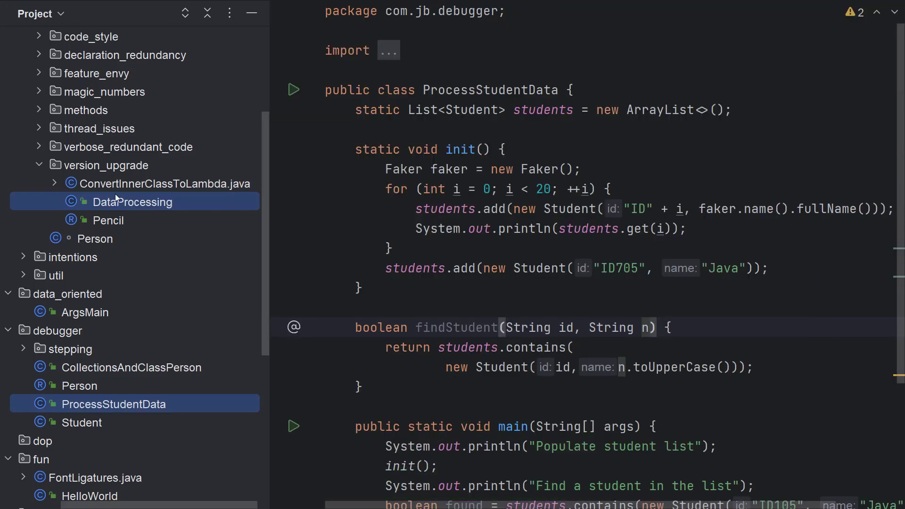
left_click(69, 10)
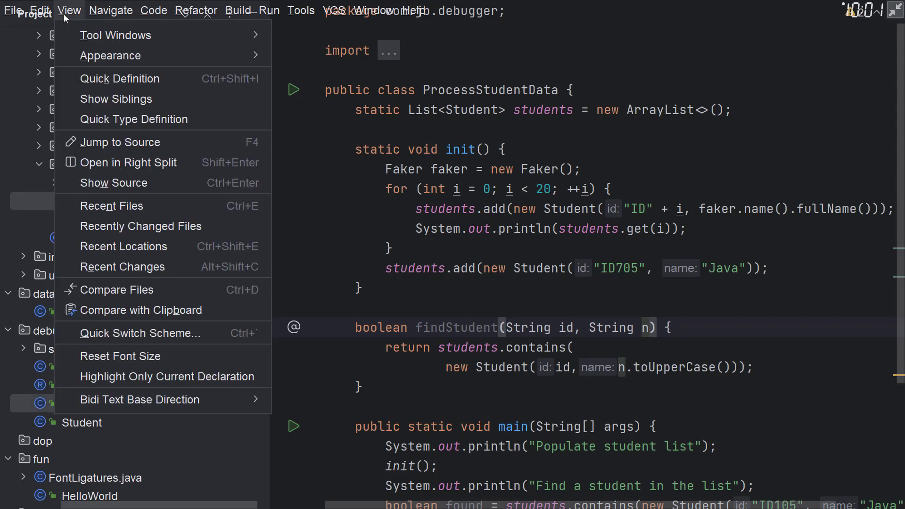
mouse_move(119, 290)
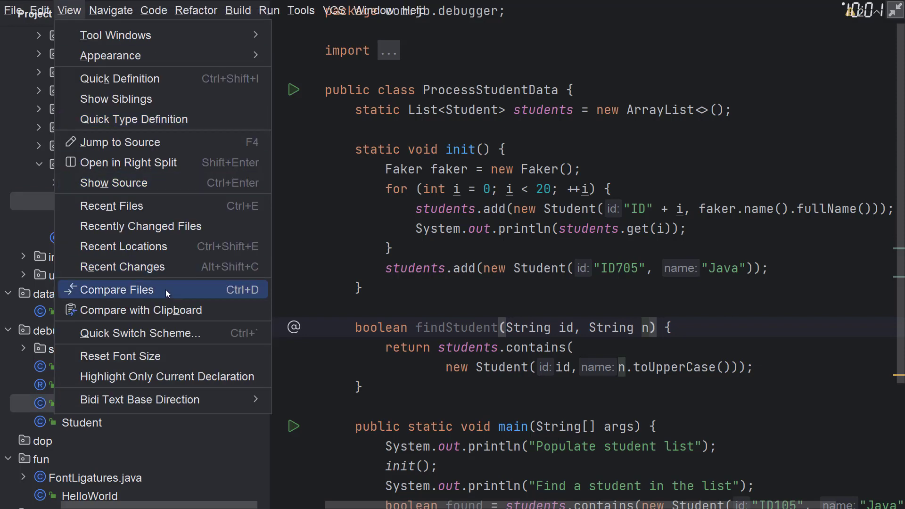
Run View > Compare Files, jump to the next difference, and open the layout dropdown
left_click(118, 289)
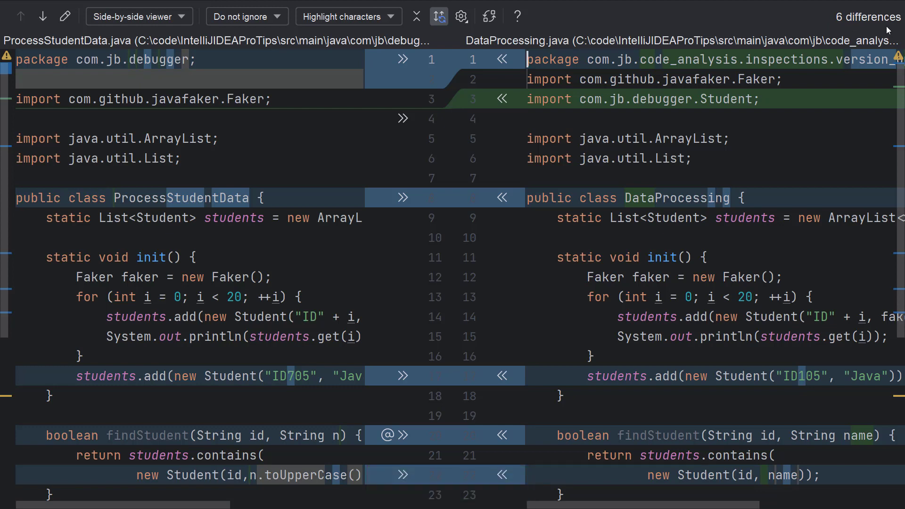
mouse_move(42, 16)
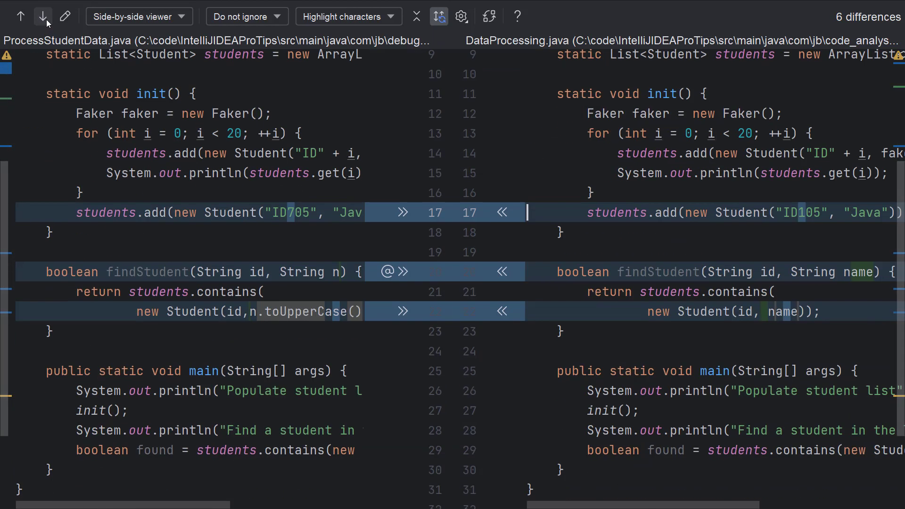
left_click(44, 16)
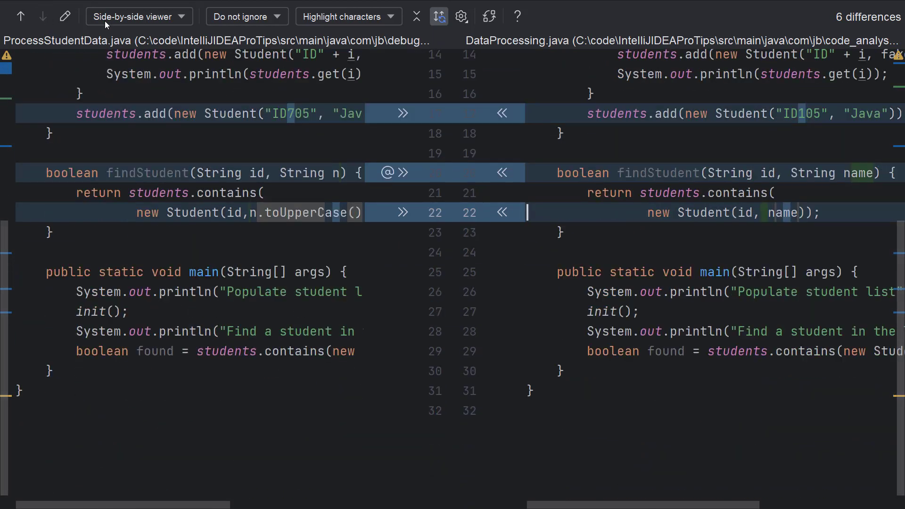
left_click(138, 16)
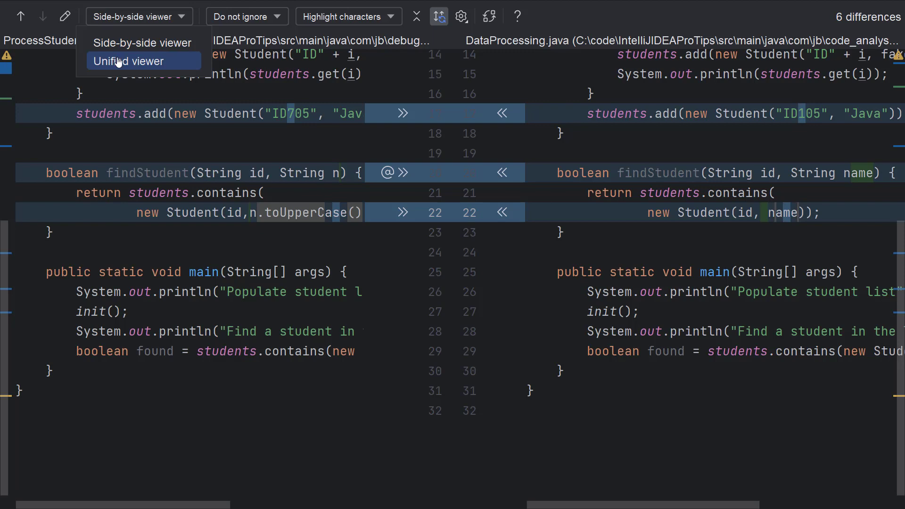
left_click(130, 61)
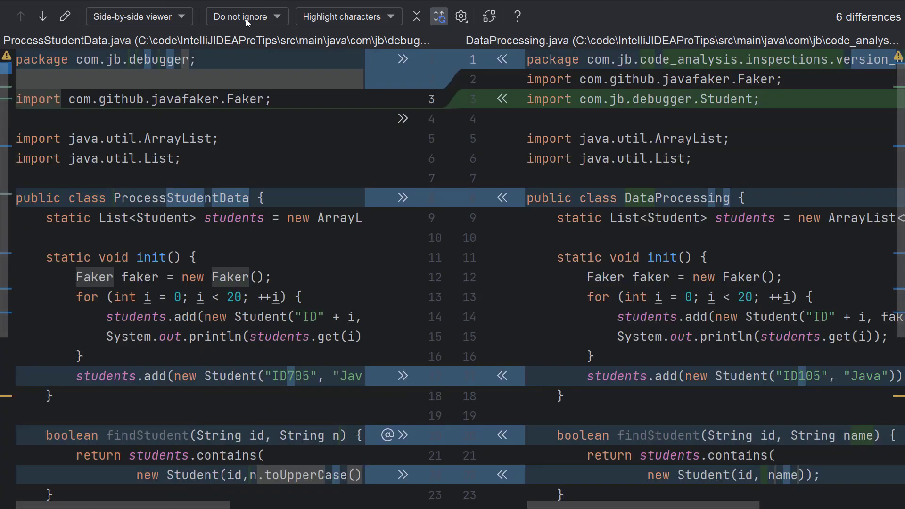
left_click(245, 16)
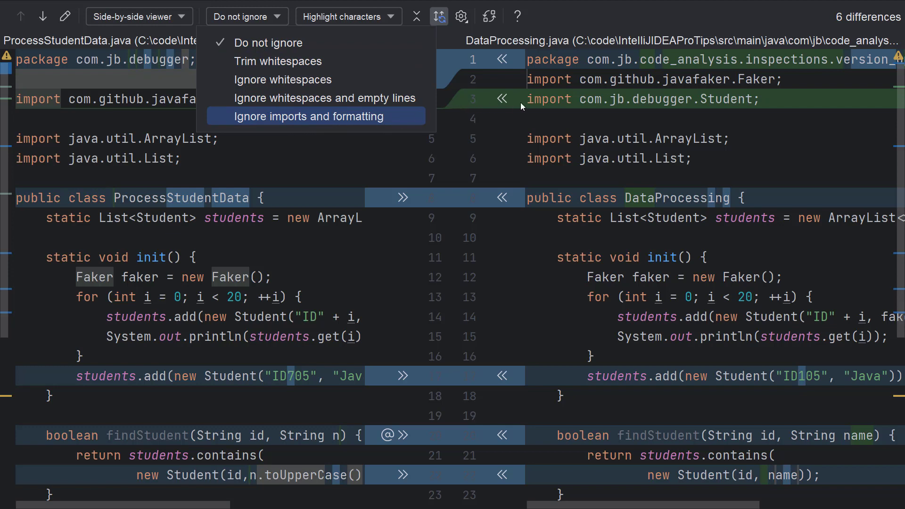
mouse_move(369, 123)
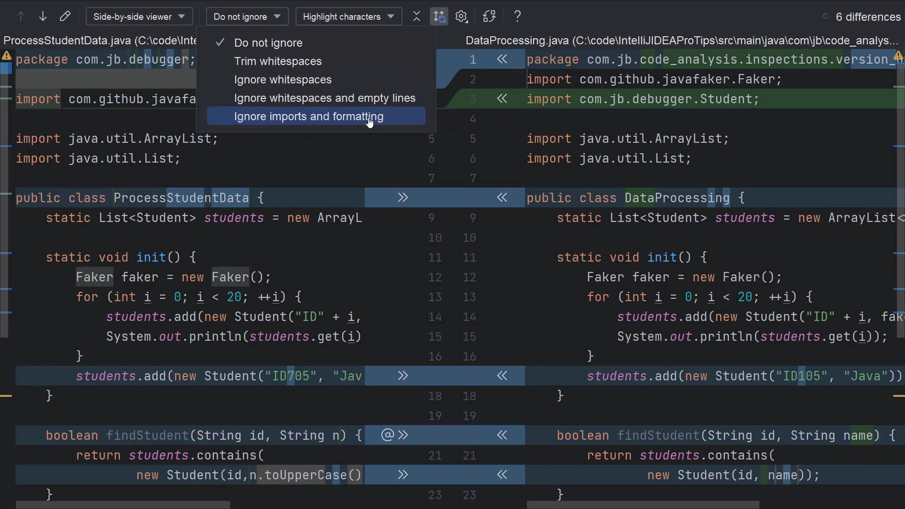
left_click(310, 116)
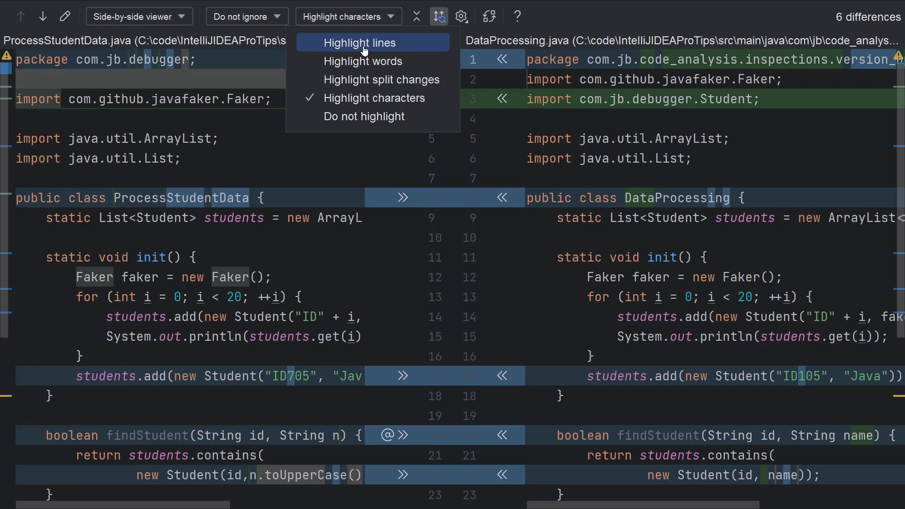
left_click(363, 61)
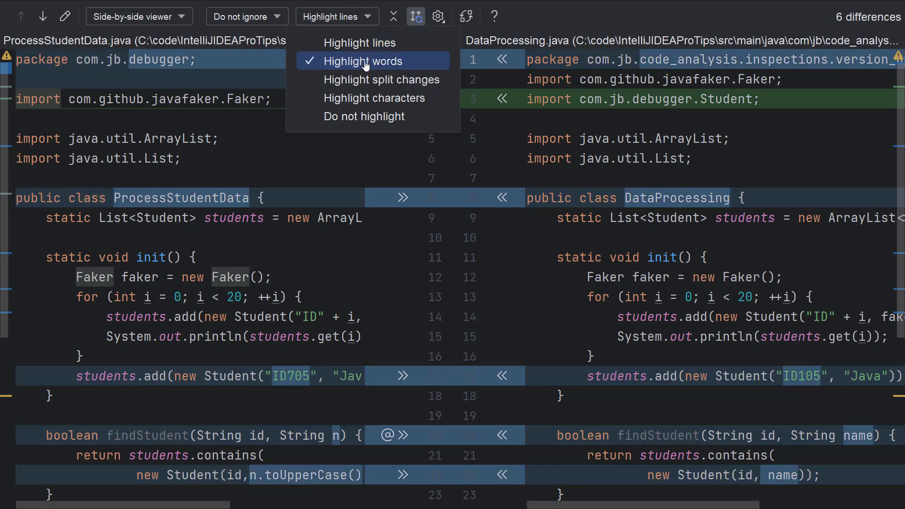
left_click(374, 98)
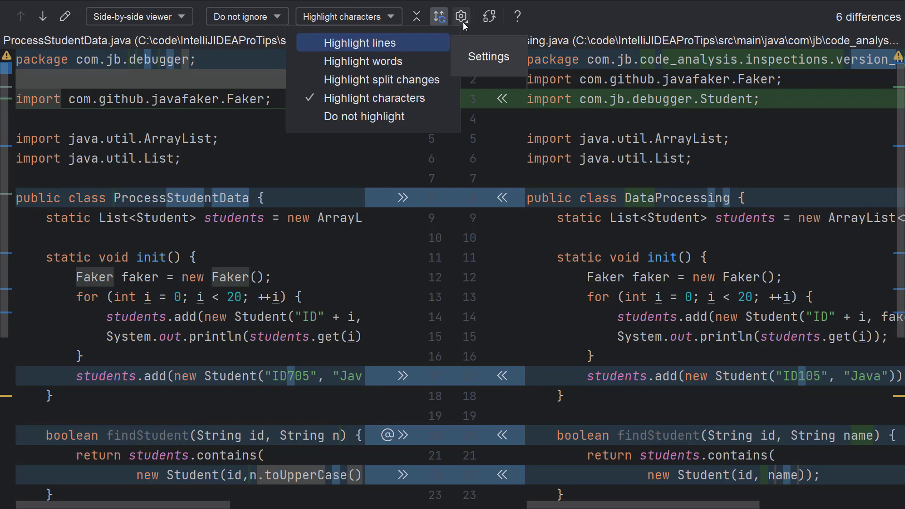
Toggle Show Line Numbers from the diff viewer's gear settings
left_click(461, 16)
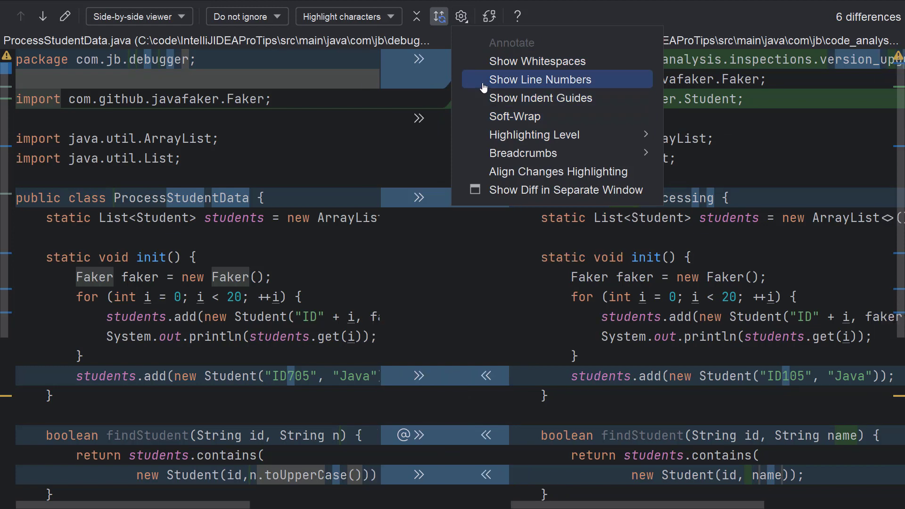
left_click(540, 79)
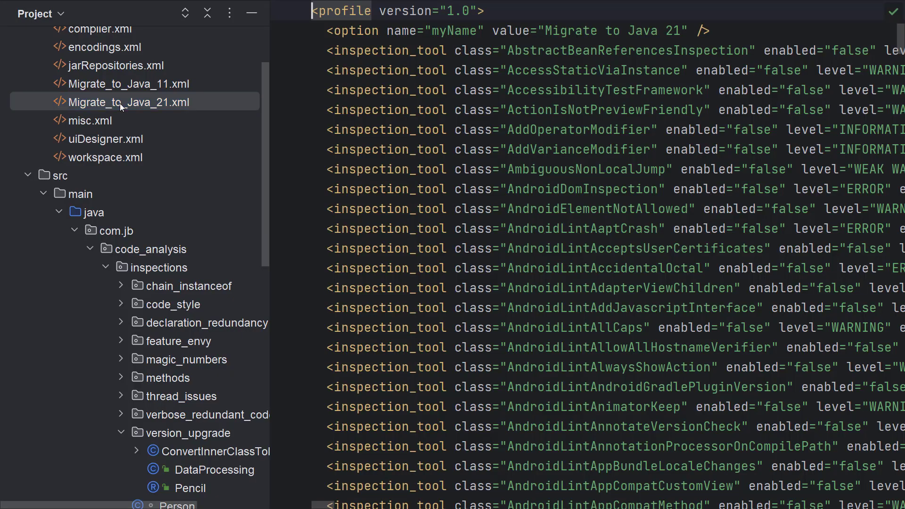
Scroll Migrate_to_Java_21.xml, then select it together with Migrate_to_Java_11.xml
scroll("down", 3)
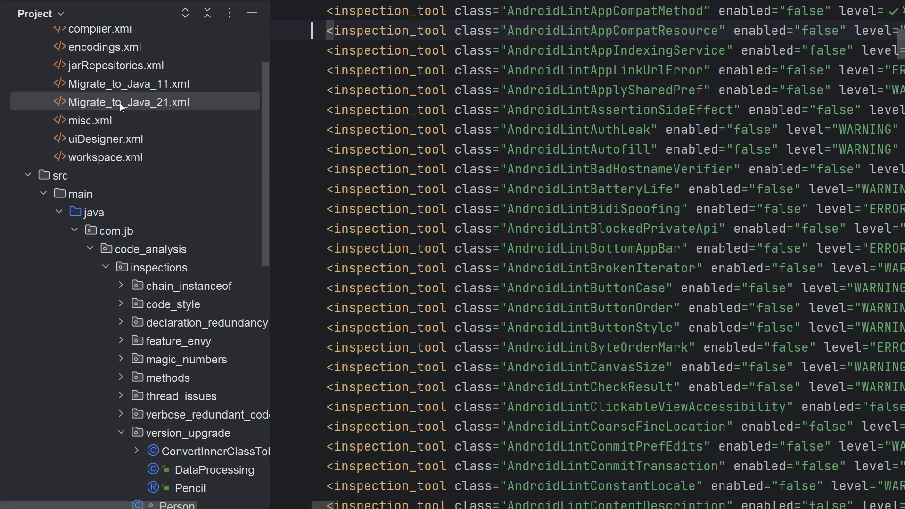
scroll("down", 3)
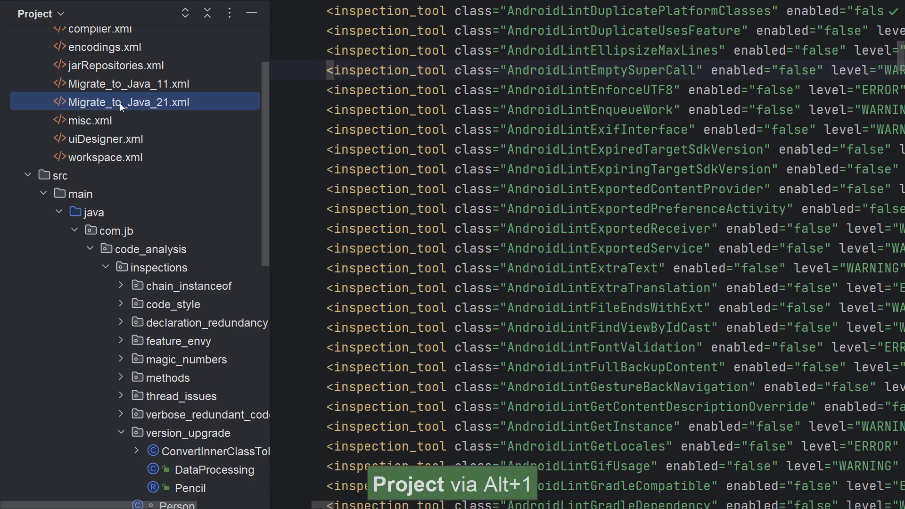
left_click(133, 83)
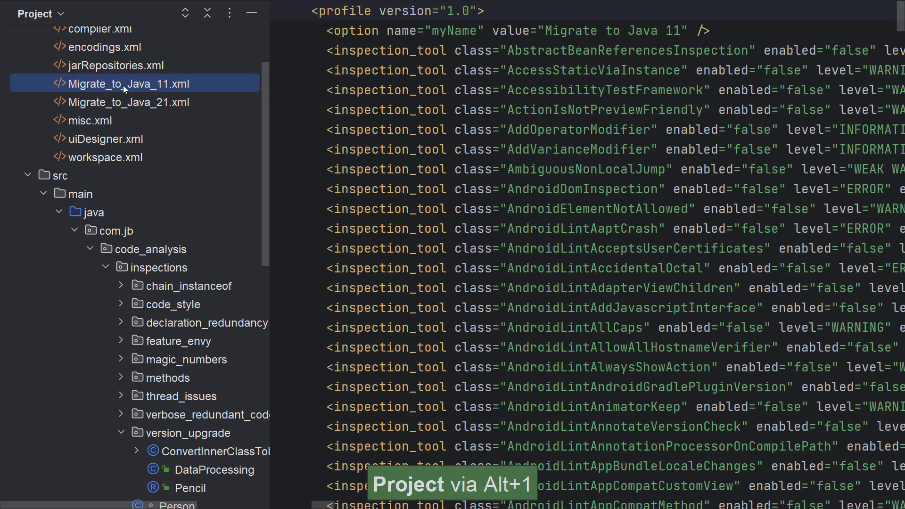
left_click(133, 102)
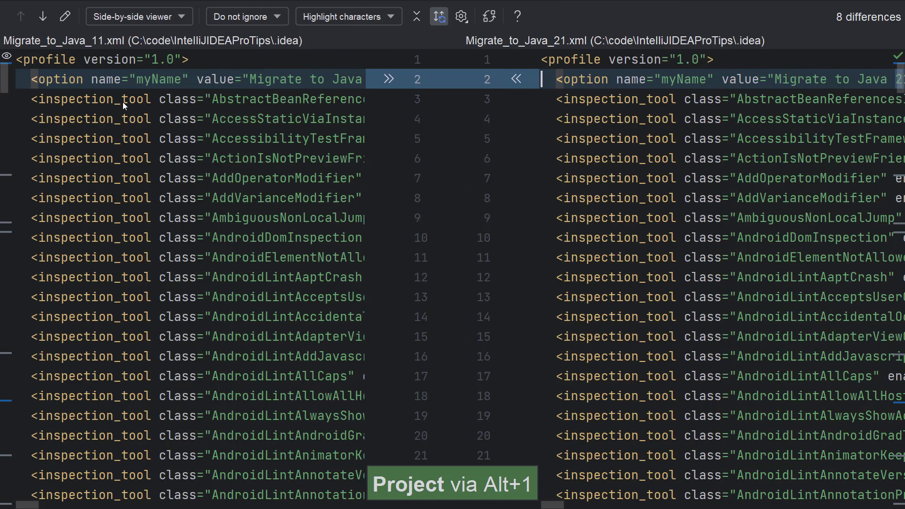
mouse_move(520, 153)
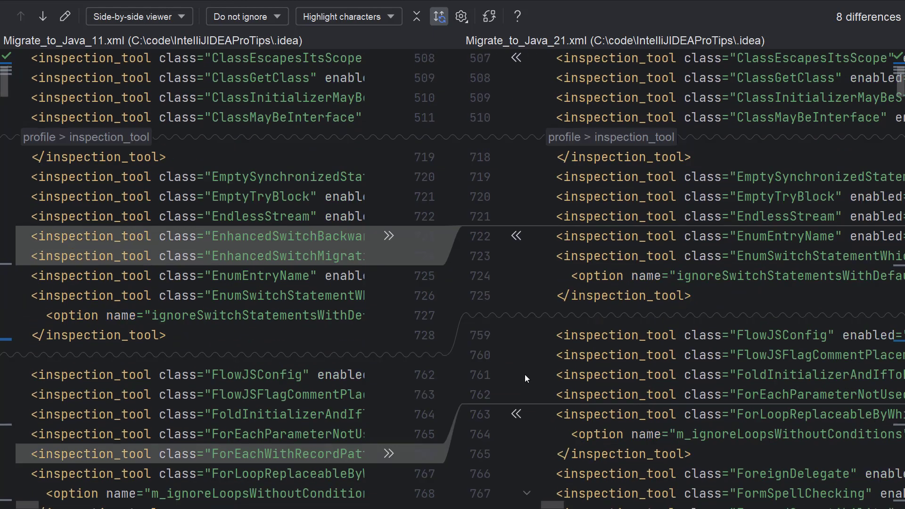
Scroll through the eight differences between the two Migrate_to_Java profiles
scroll("down", 3)
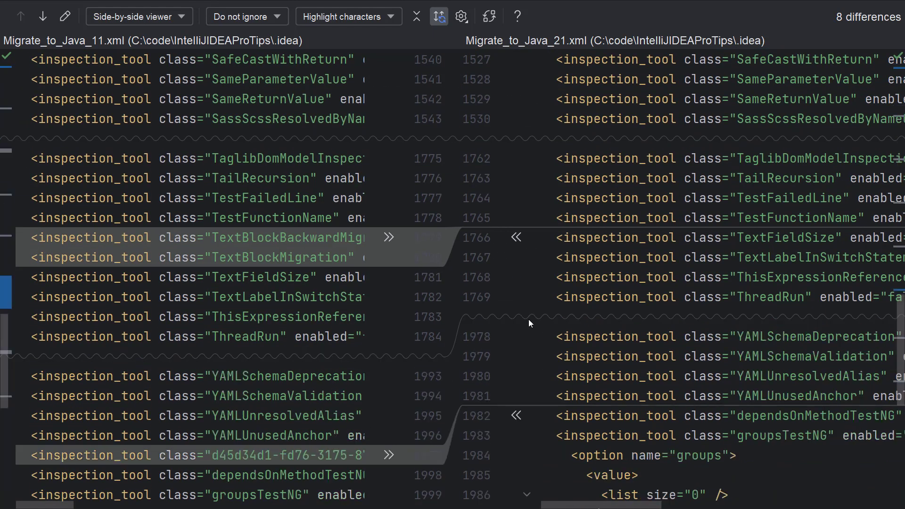
scroll("down", 3)
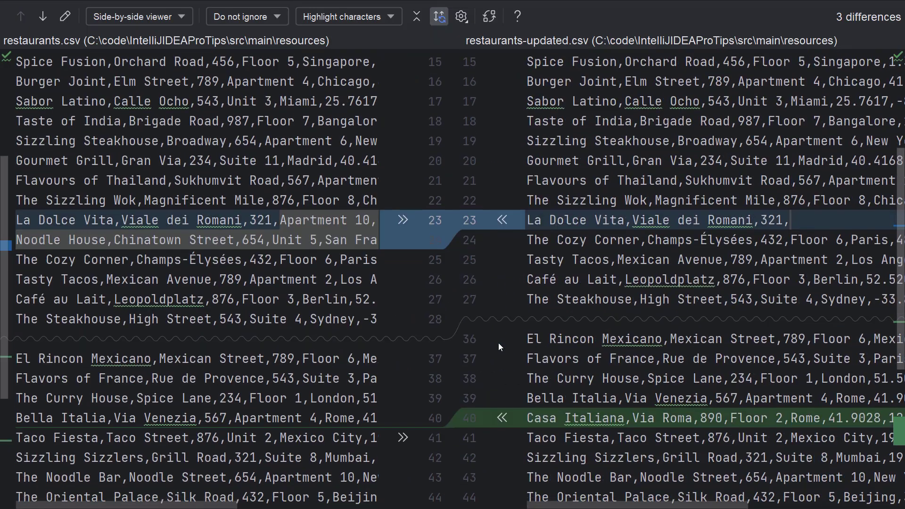
Compare the two declaration_redundancy folders and view a file's contents
scroll("down", 3)
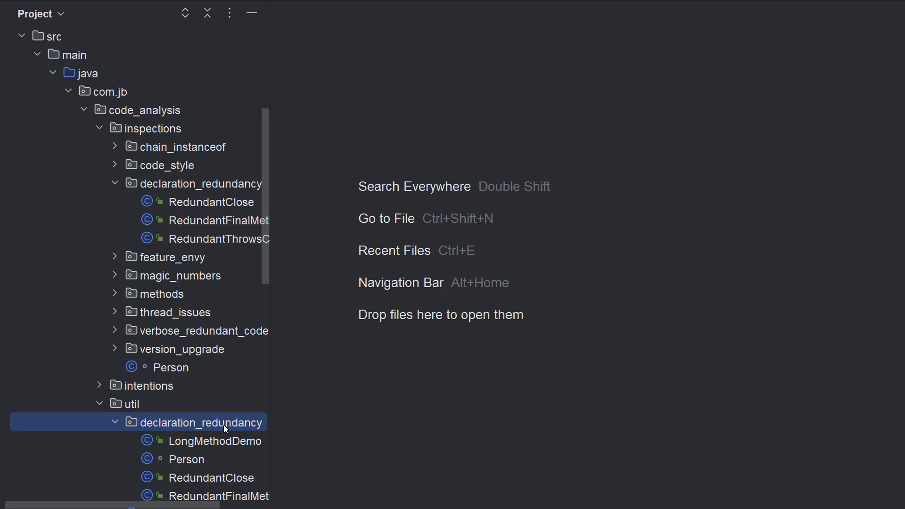
left_click(200, 184)
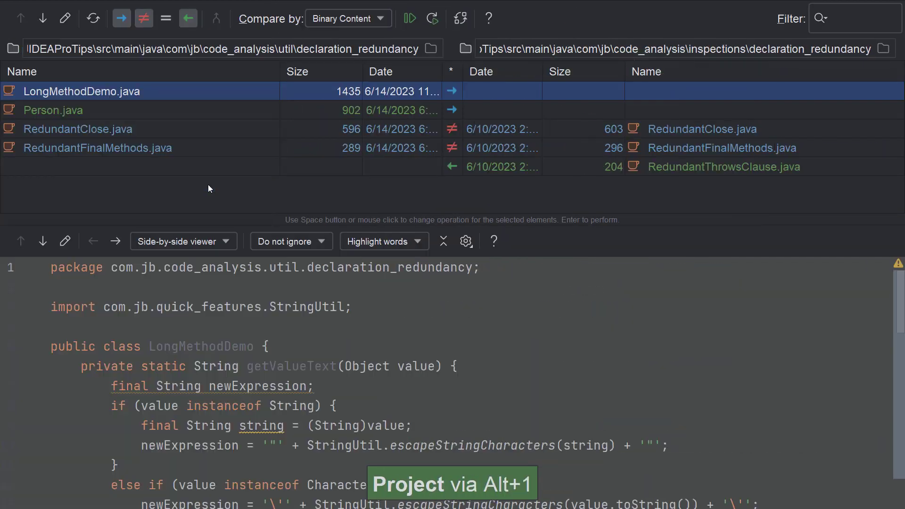
left_click(78, 129)
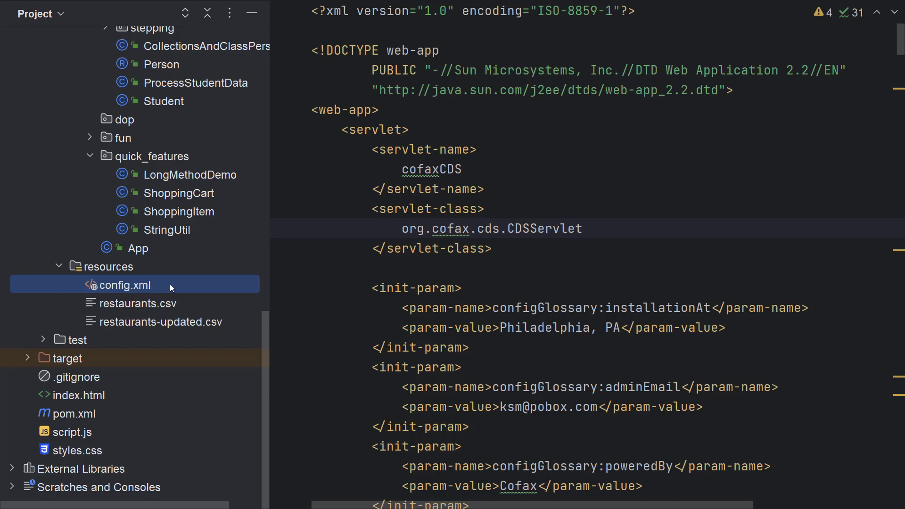
Compare config.xml with C:\code\server-files\config-server2.xml and scroll the four differences
right_click(121, 285)
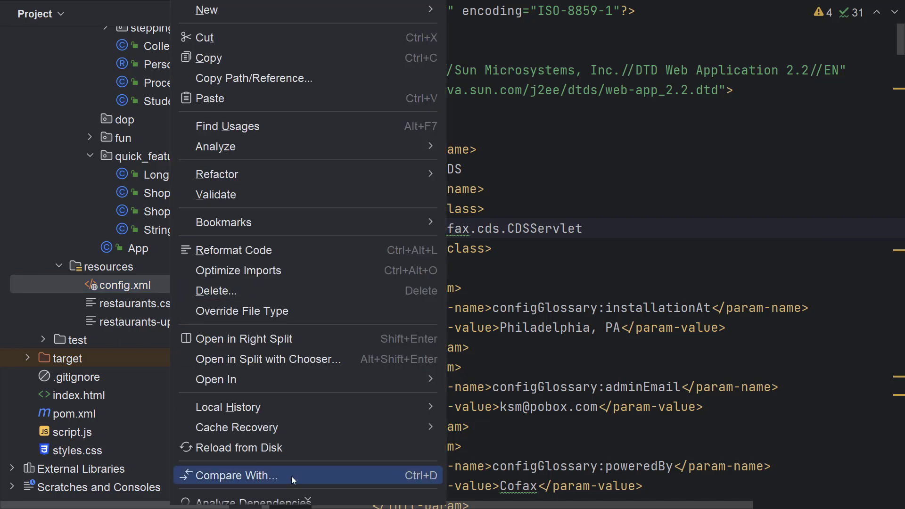
left_click(234, 476)
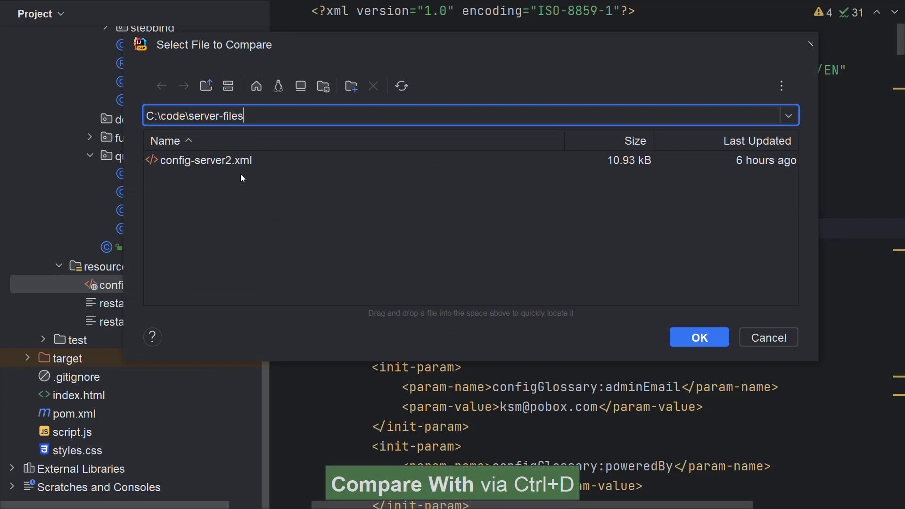
left_click(206, 160)
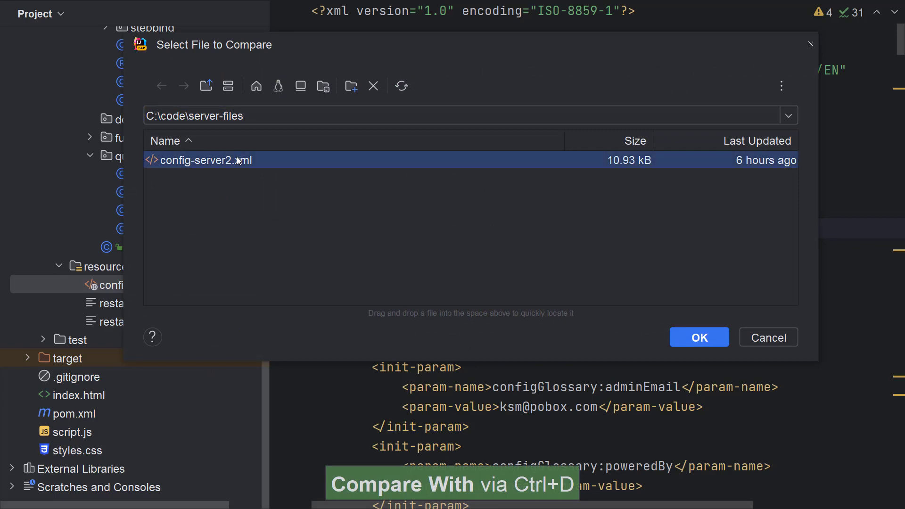
left_click(698, 337)
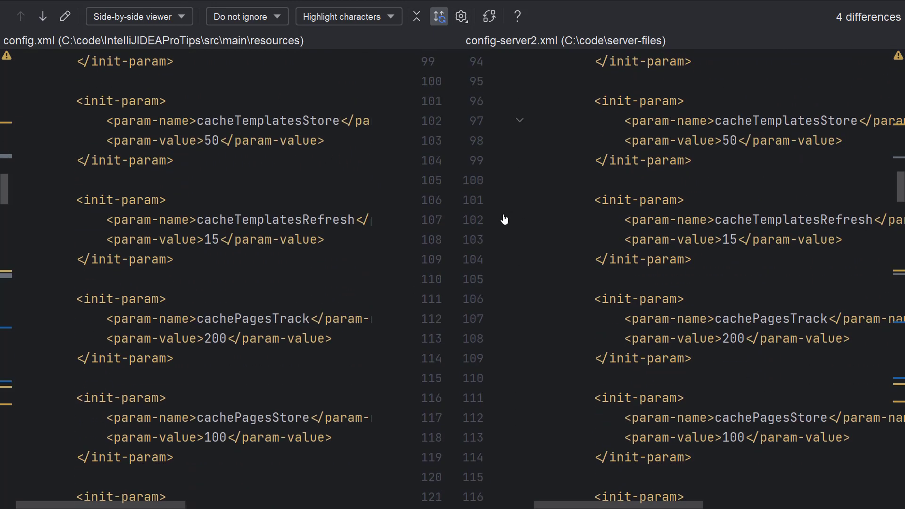
scroll("down", 3)
type("compare with clip")
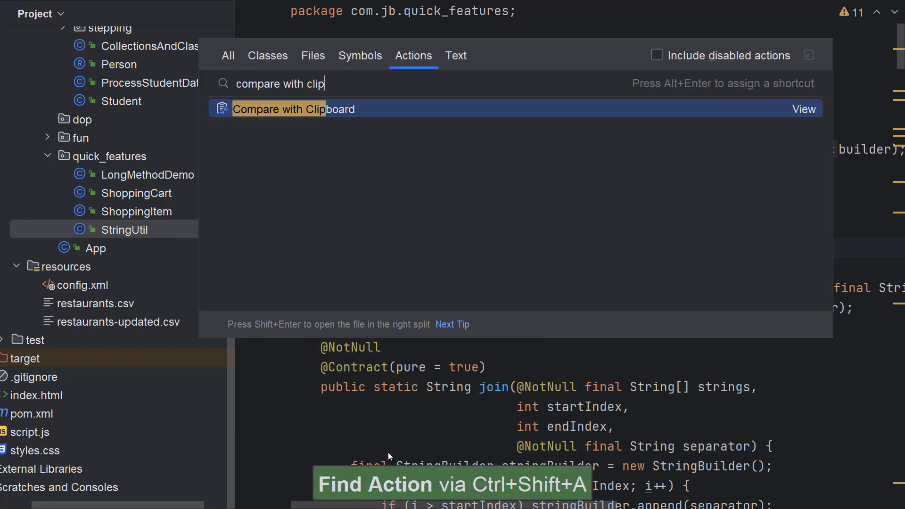
Run Compare with Clipboard on StringUtil.java and scroll its four differences
left_click(296, 109)
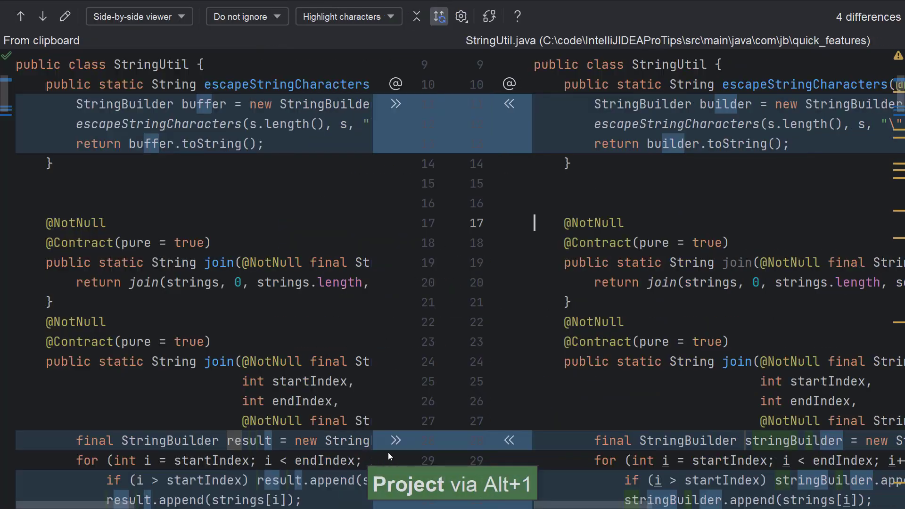
scroll("down", 3)
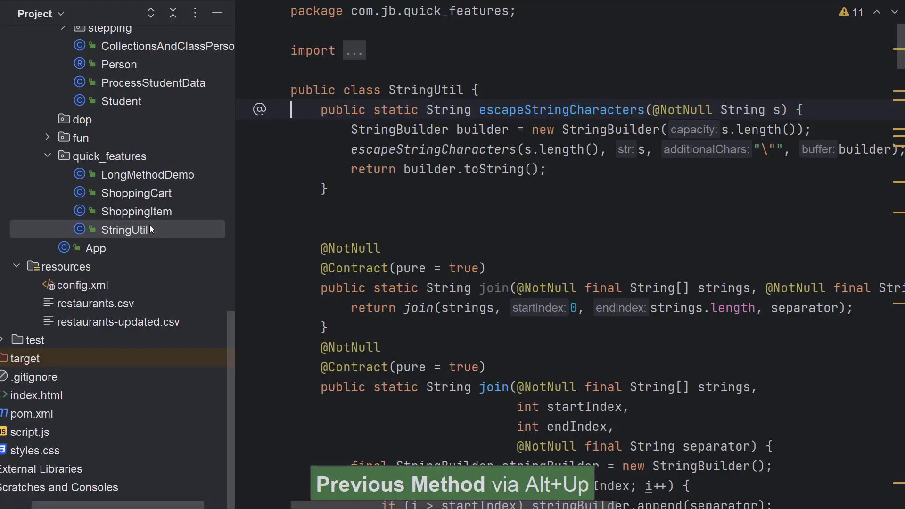
Select the escapeStringCharacters method and compare just it with the clipboard
key("alt+Up")
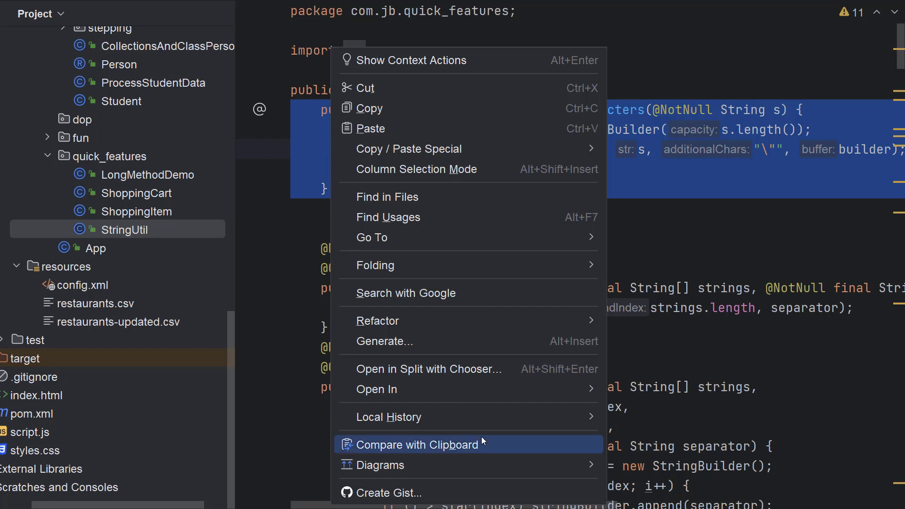
left_click(417, 445)
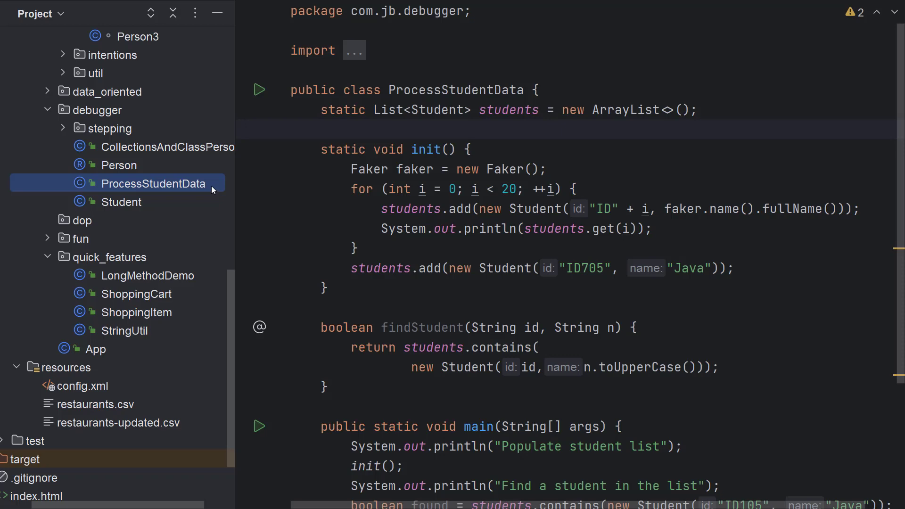
Show ProcessStudentData's local history and compare the 9:43 PM and another earlier revision
right_click(153, 183)
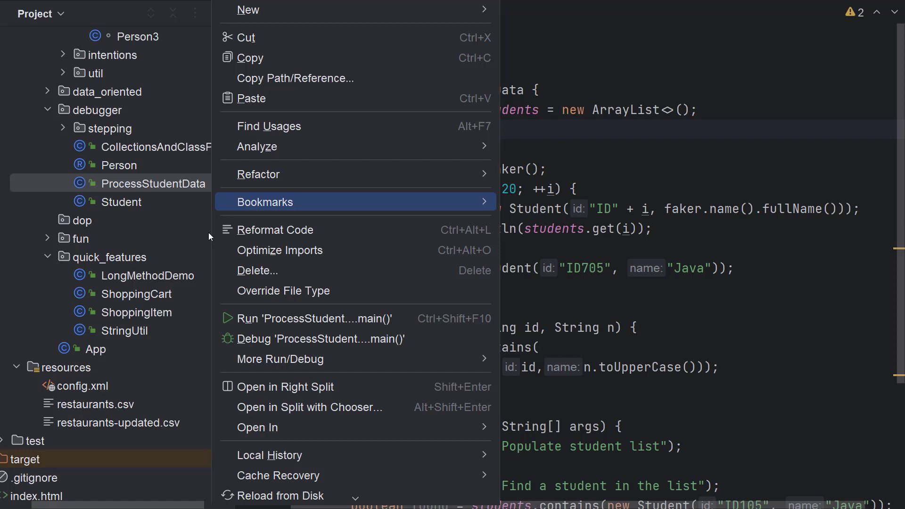
mouse_move(269, 455)
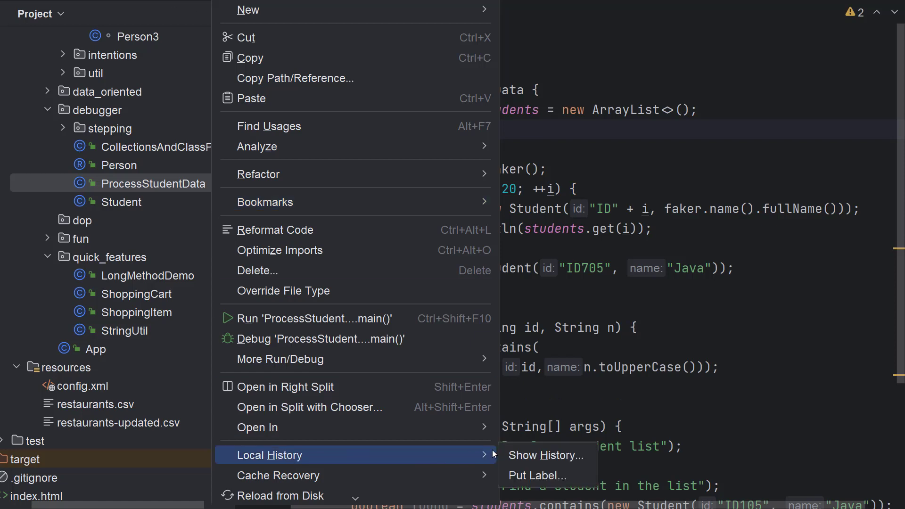
left_click(545, 455)
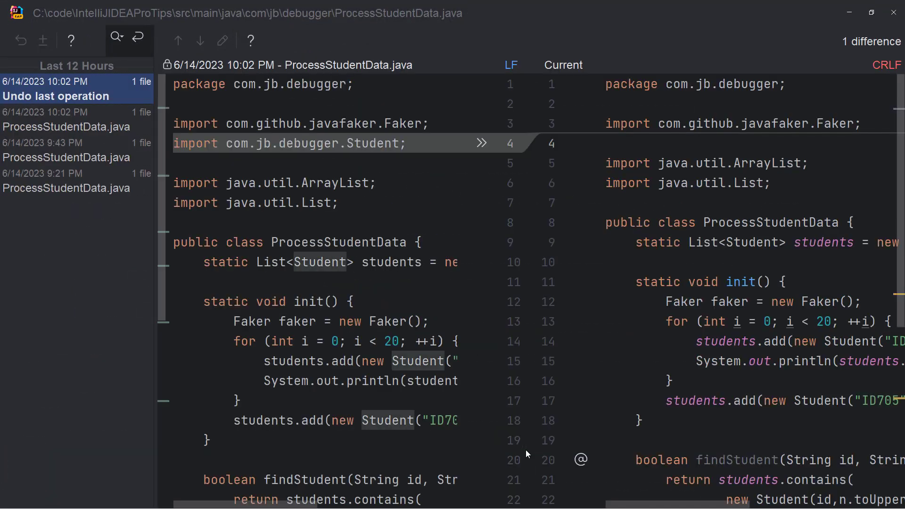
left_click(66, 150)
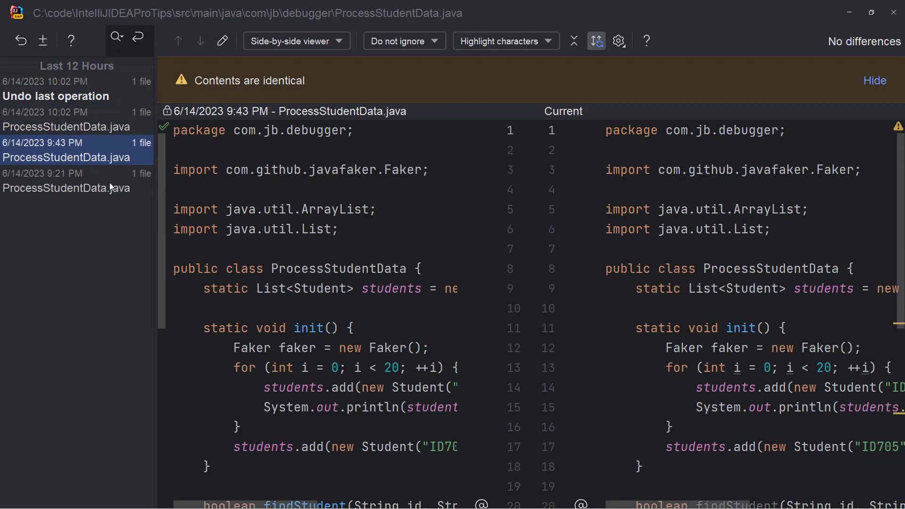
left_click(66, 188)
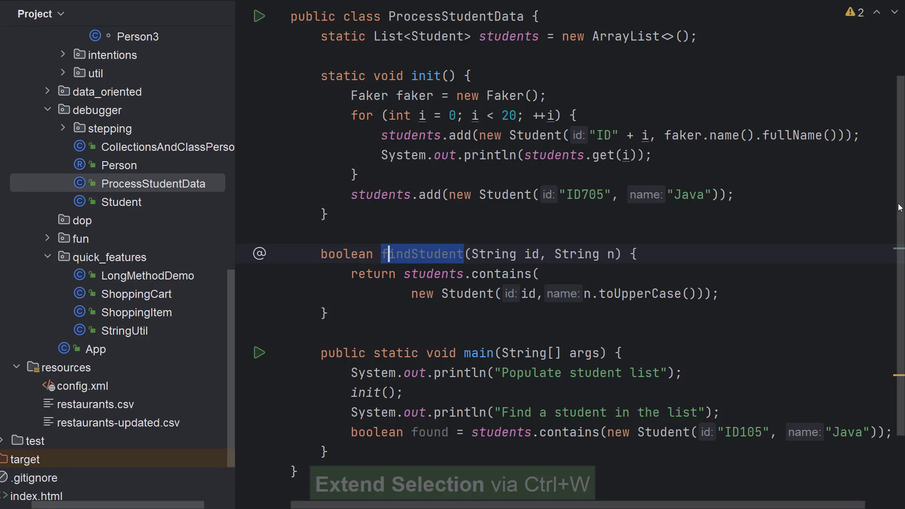
Select the findStudent method and compare its 9:43 PM and older local-history revisions
key("ctrl+w")
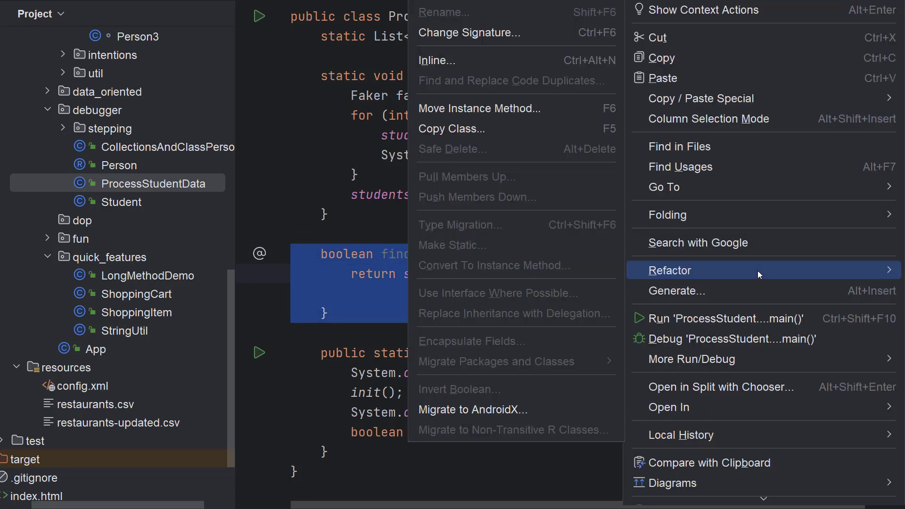
mouse_move(682, 435)
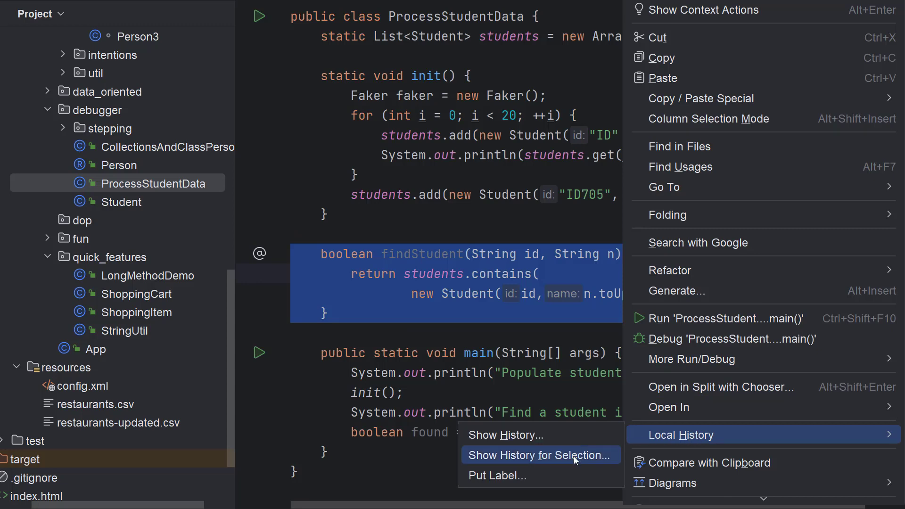
left_click(540, 456)
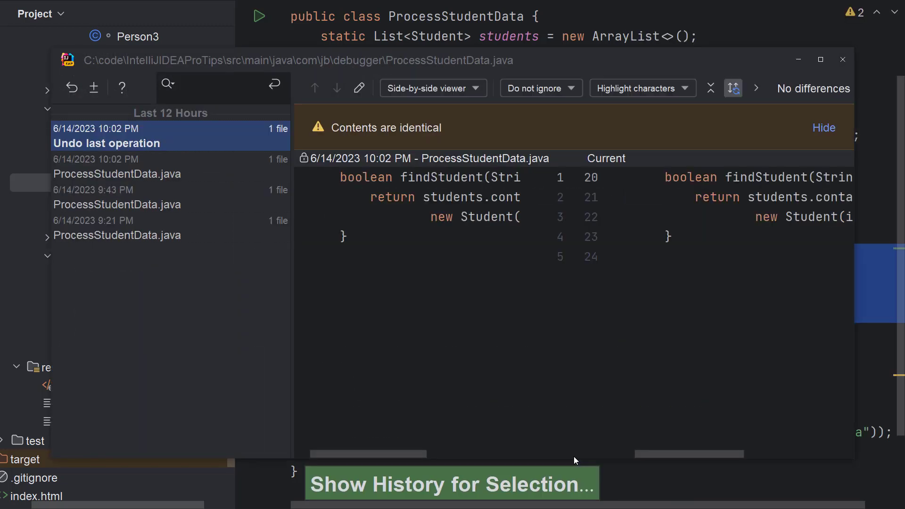
left_click(116, 197)
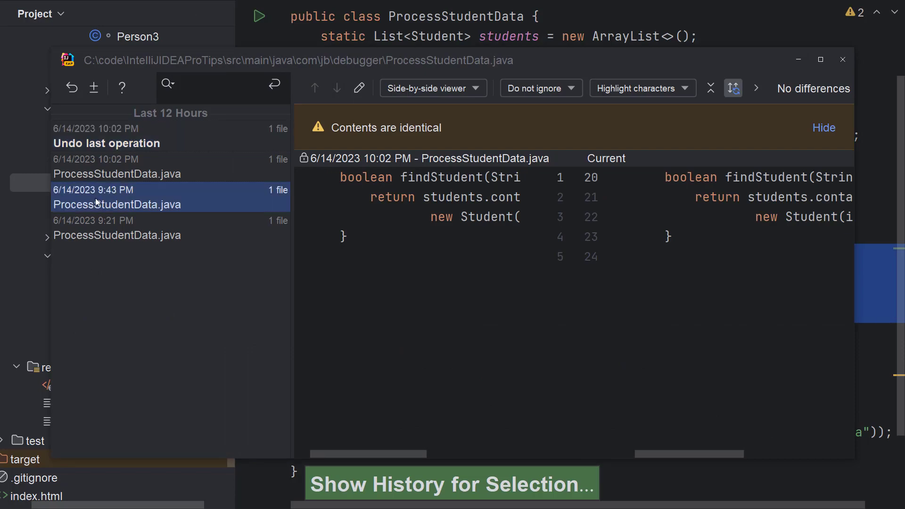
left_click(843, 60)
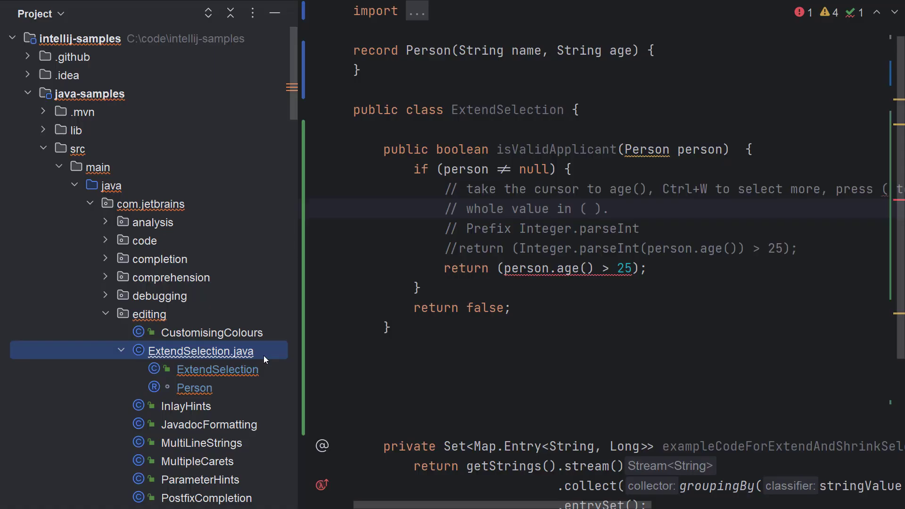
Compare ExtendSelection.java with another Git branch from its Project view context menu
right_click(200, 351)
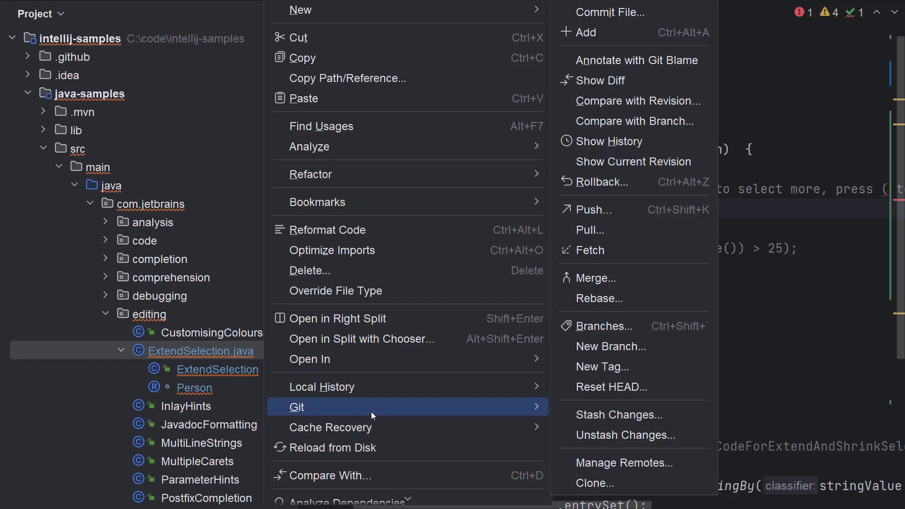
mouse_move(568, 402)
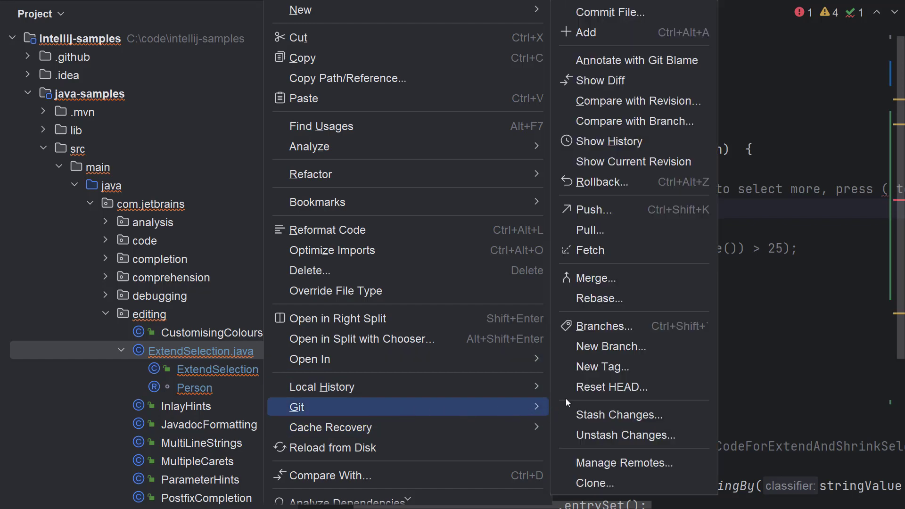
mouse_move(633, 121)
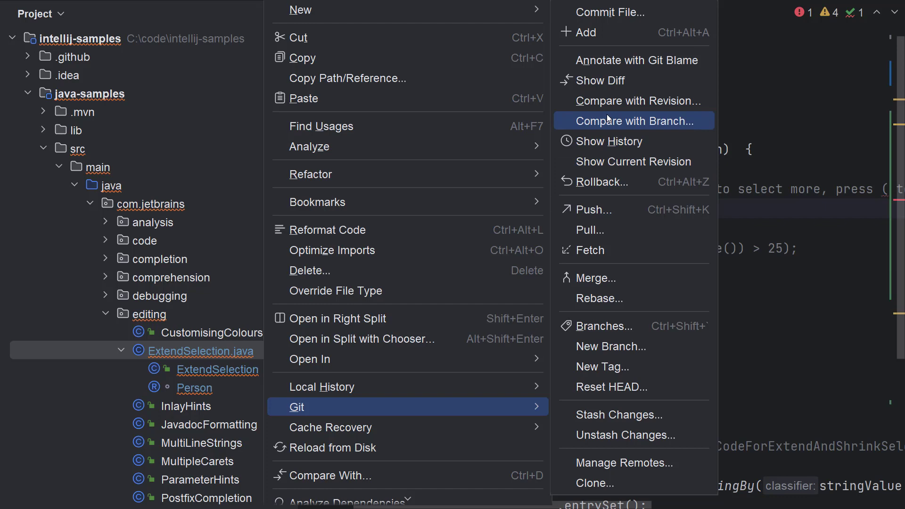
left_click(637, 121)
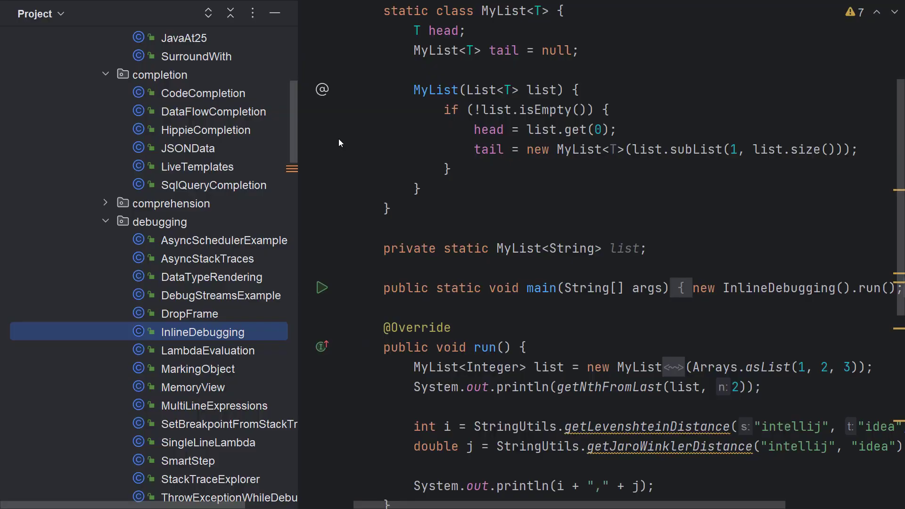
Annotate InlineDebugging with Git Blame from the editor gutter to show each line's author
right_click(322, 144)
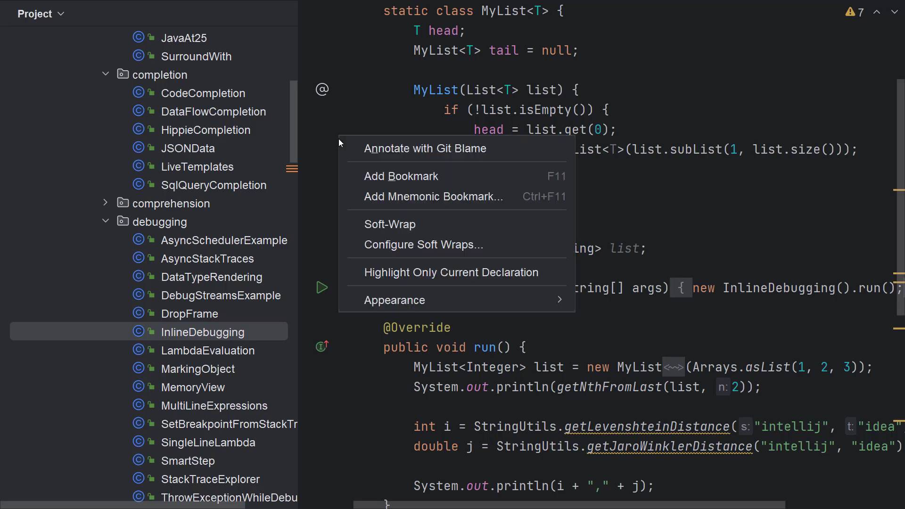
mouse_move(425, 149)
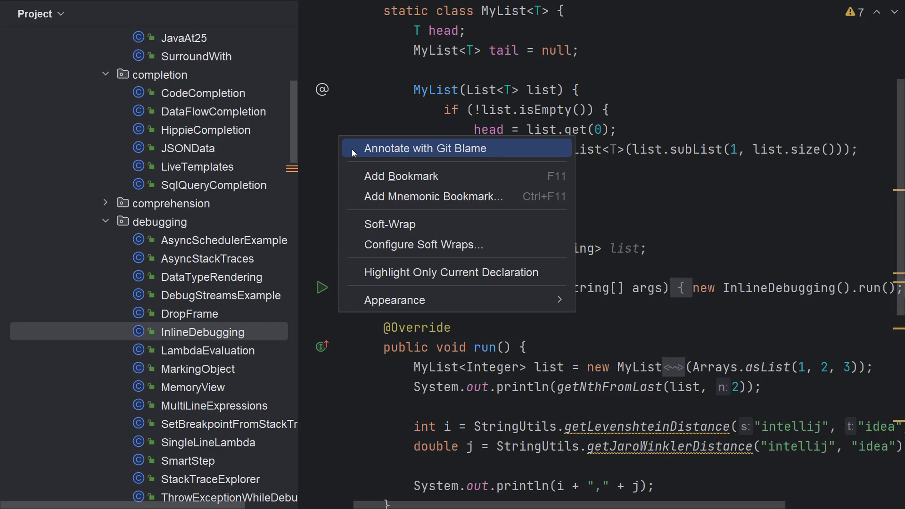
left_click(425, 149)
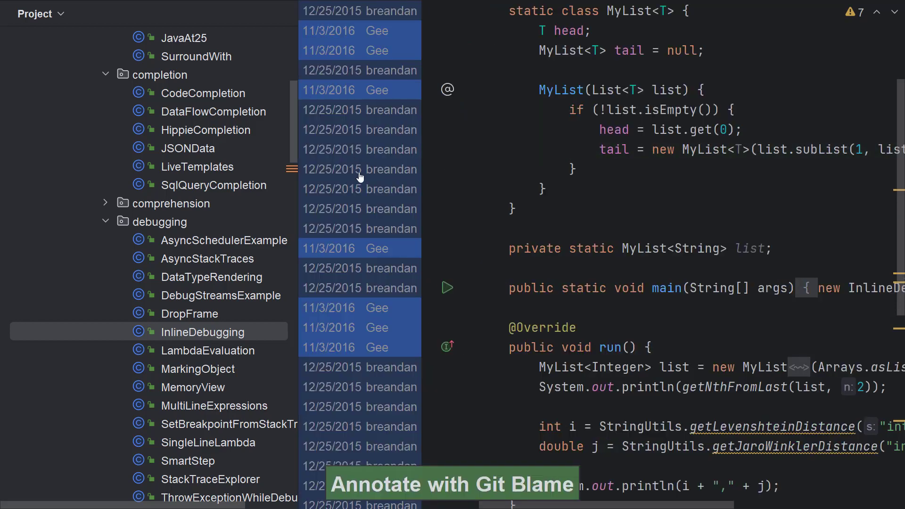